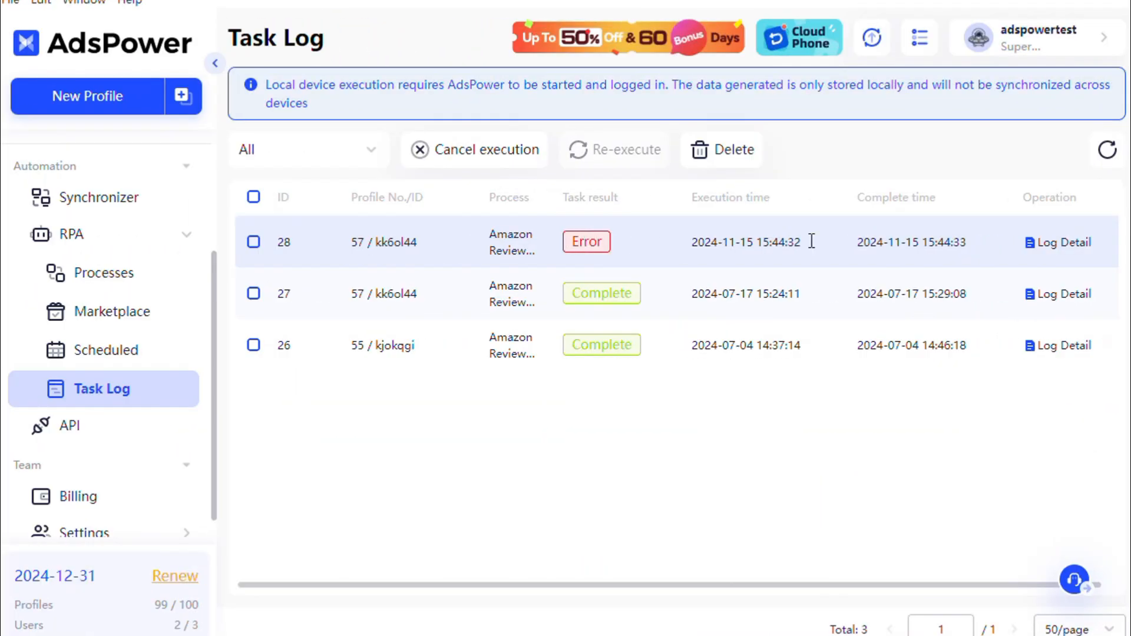
# Review failed task 28's log and result filters, then request re-running tasks 28, 27 and 26.
pyautogui.click(1062, 242)
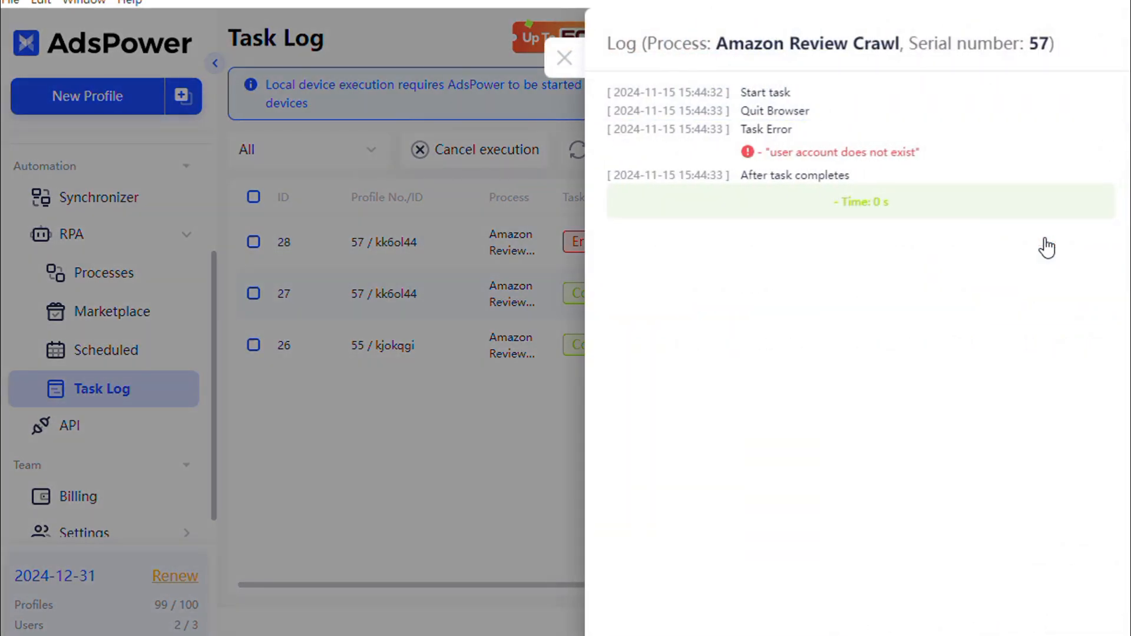
pyautogui.moveTo(505, 460)
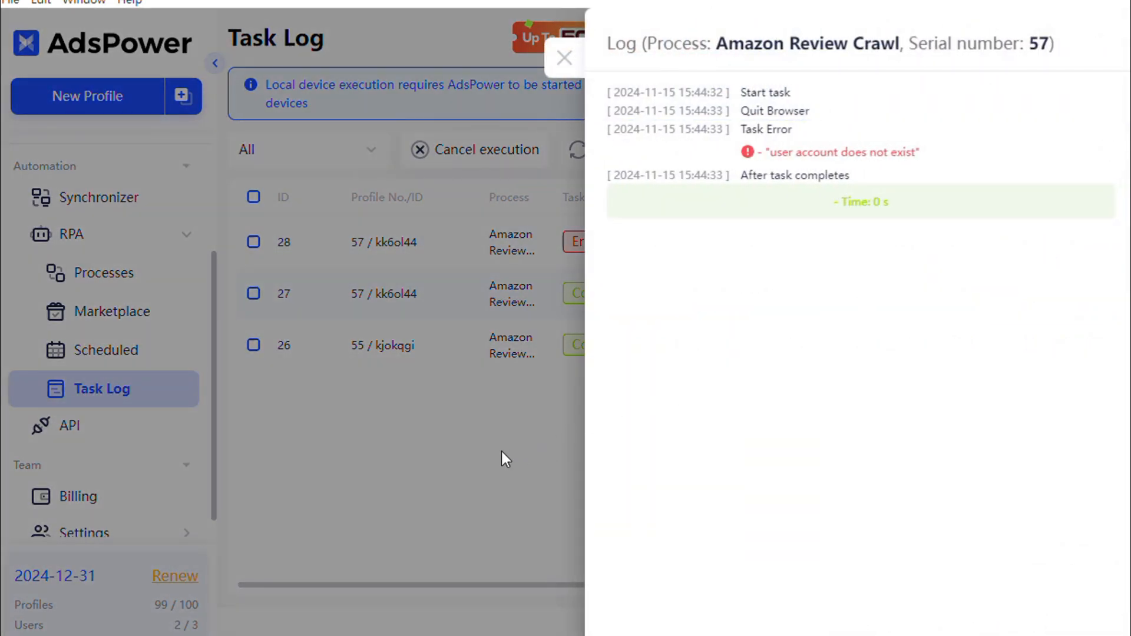
pyautogui.click(564, 59)
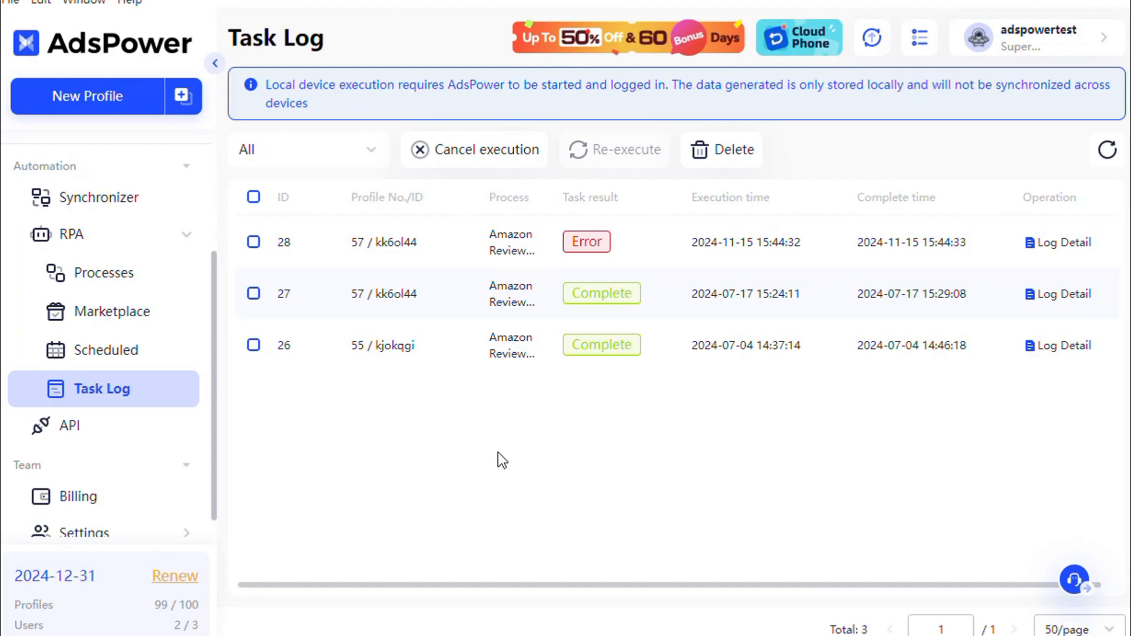
pyautogui.click(308, 149)
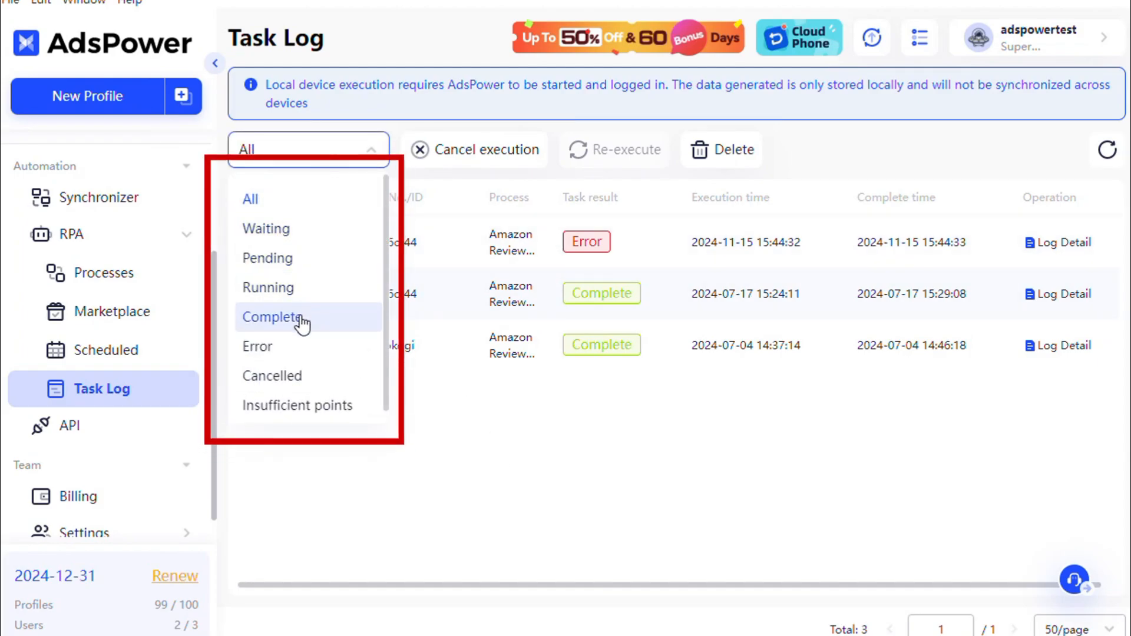
pyautogui.moveTo(301, 410)
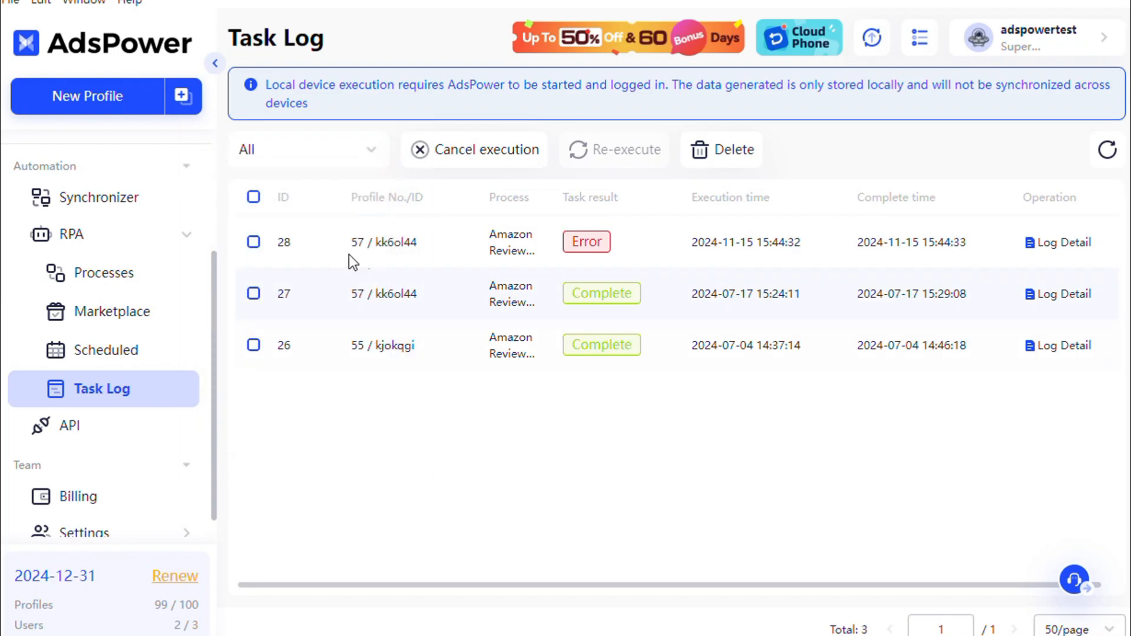
pyautogui.click(614, 149)
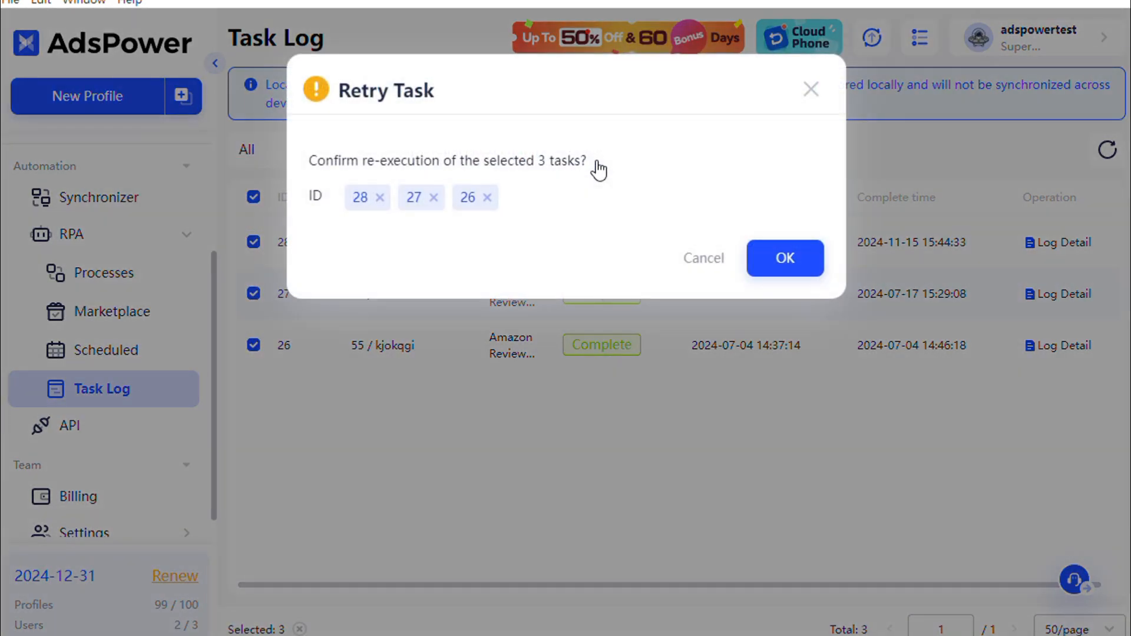
pyautogui.moveTo(795, 269)
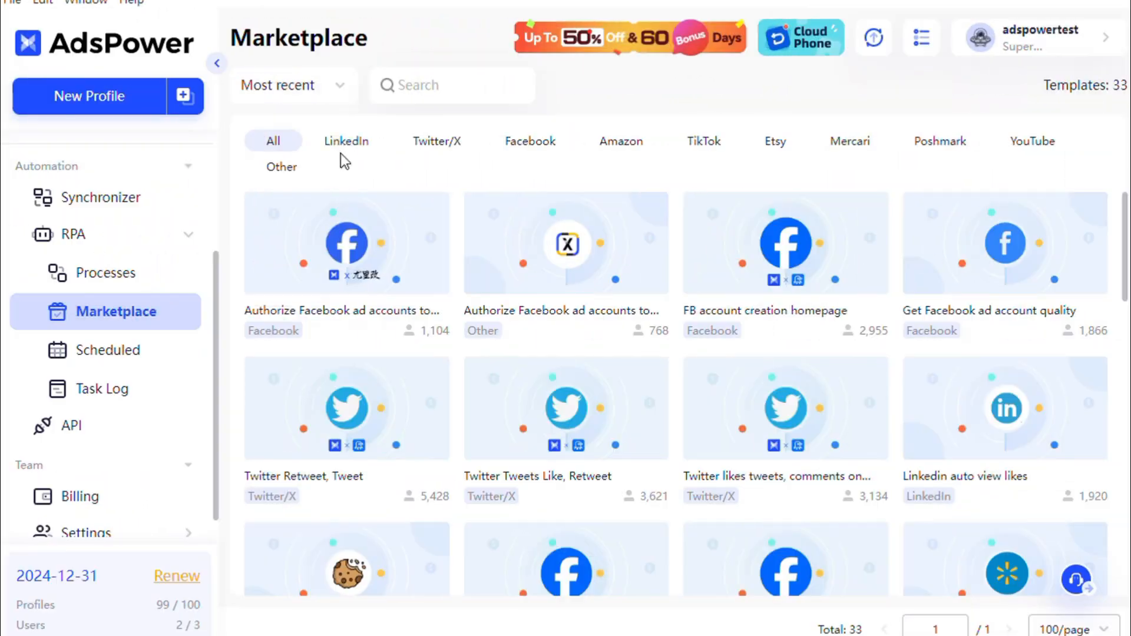
# Browse the Twitter/X, Amazon and Mercari template categories, settling back on Amazon templates.
pyautogui.click(436, 141)
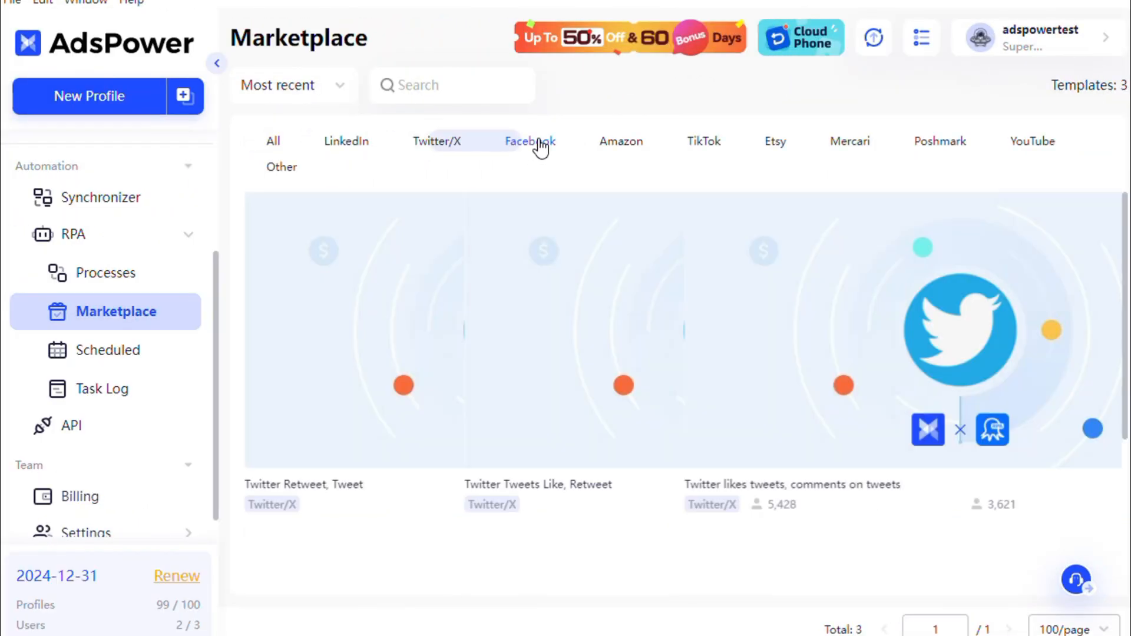
pyautogui.click(621, 142)
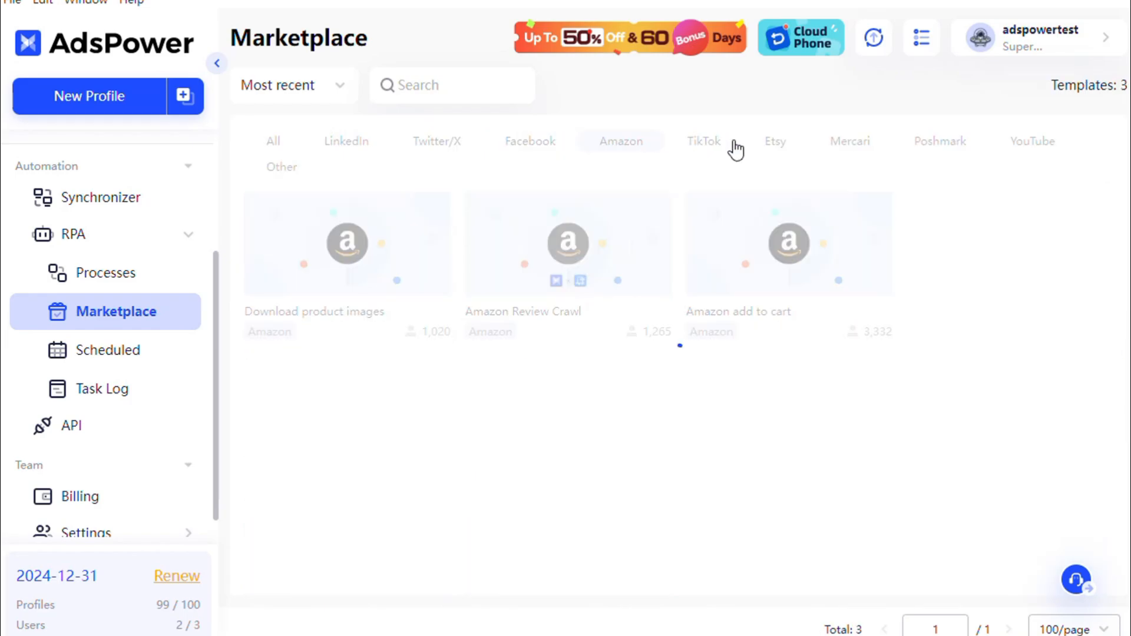
pyautogui.click(851, 141)
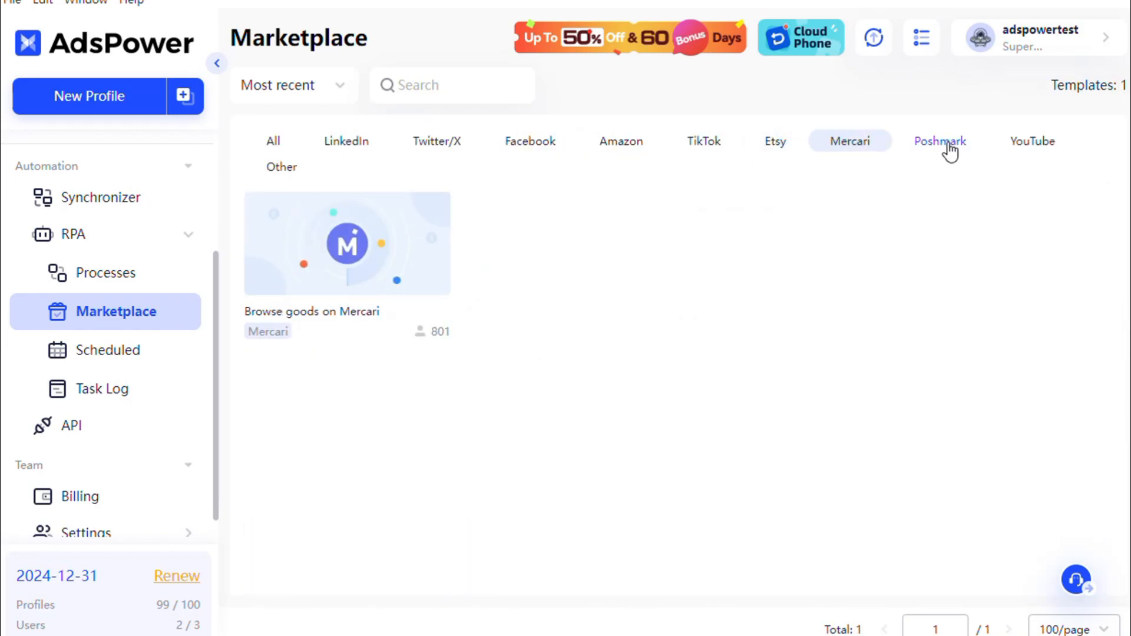
pyautogui.click(621, 141)
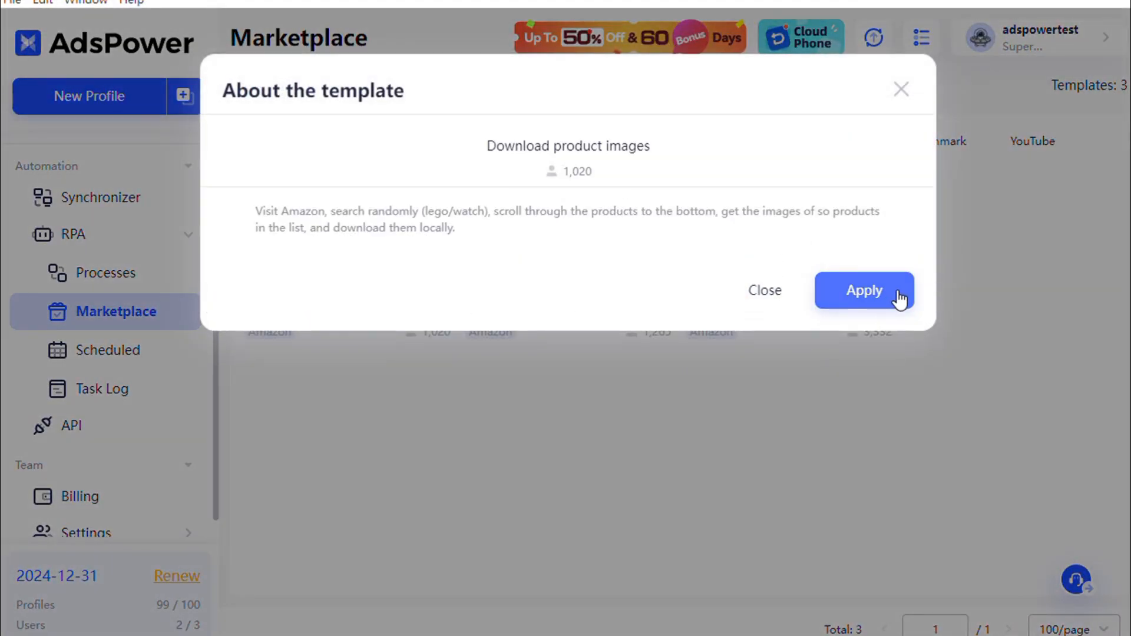
# Apply the 'Download product images' template, review its steps, and save it as a process.
pyautogui.click(864, 290)
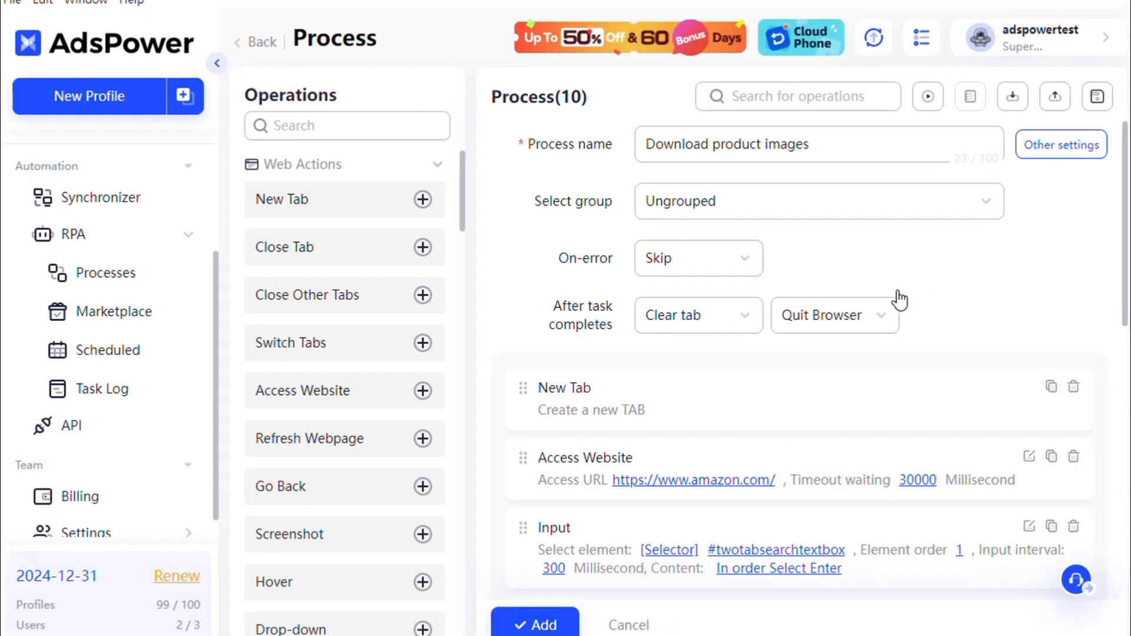
pyautogui.scroll(-3)
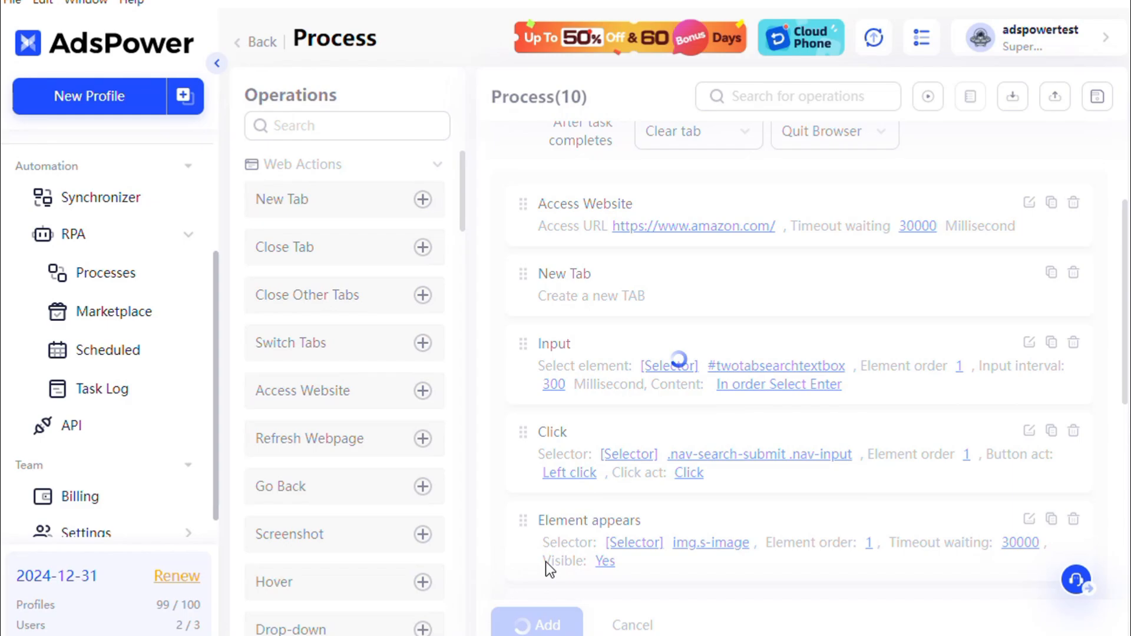
pyautogui.click(259, 43)
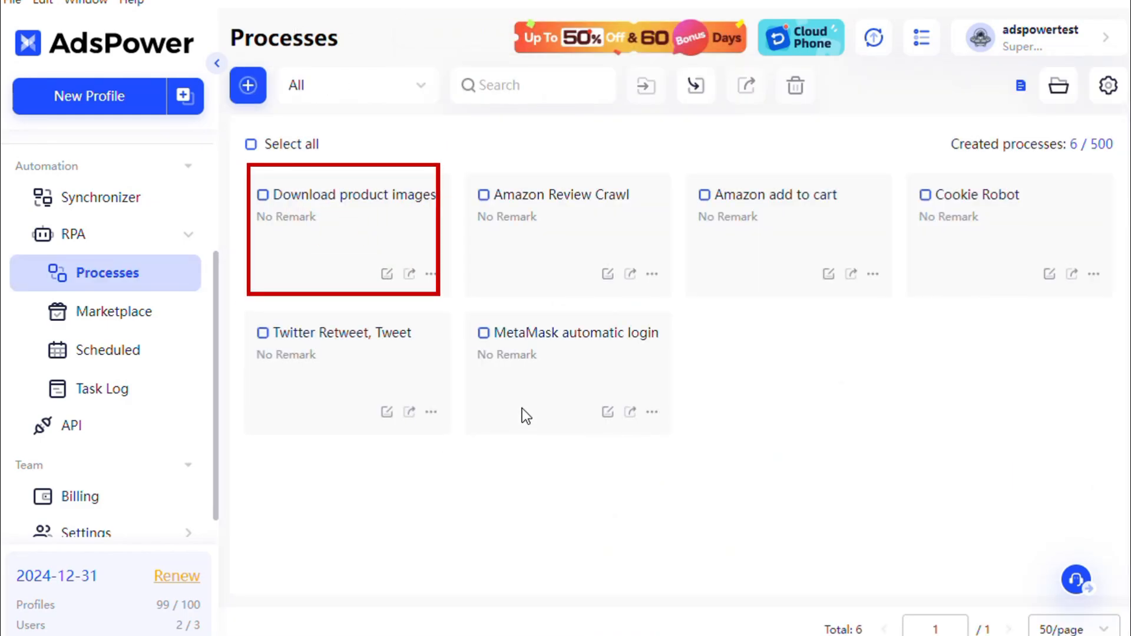